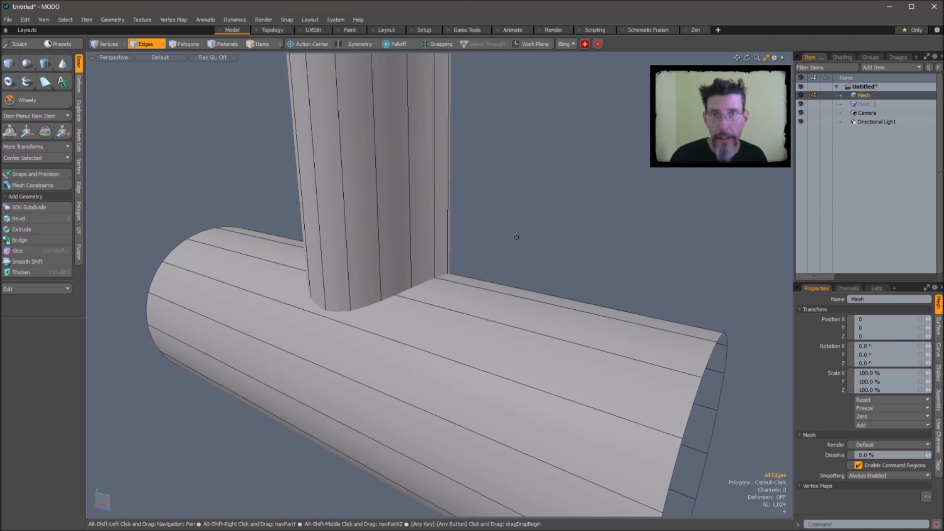
Select the polygon ring at the vertical cylinder's base for copying into a new mesh layer.
{"action": "left_click_drag", "start_coordinate": [516, 237], "coordinate": [569, 352]}
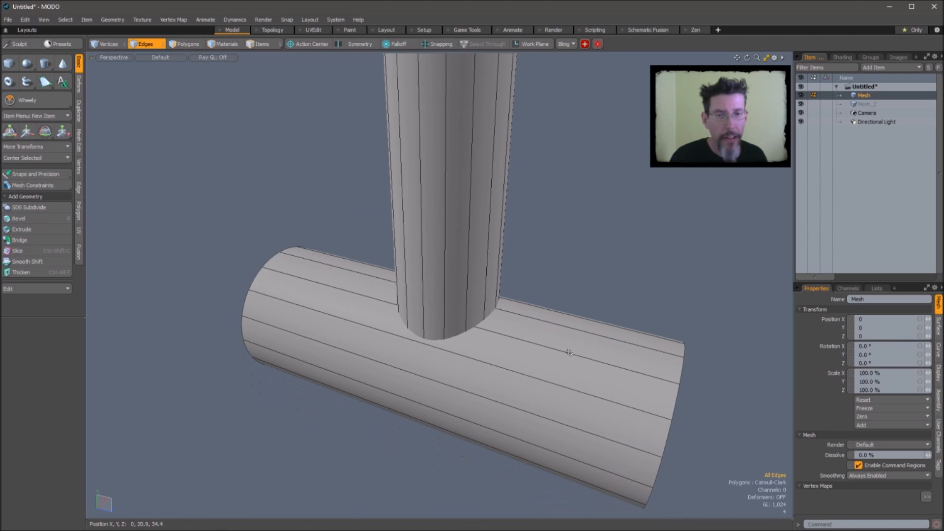
{"action": "left_click", "coordinate": [187, 44]}
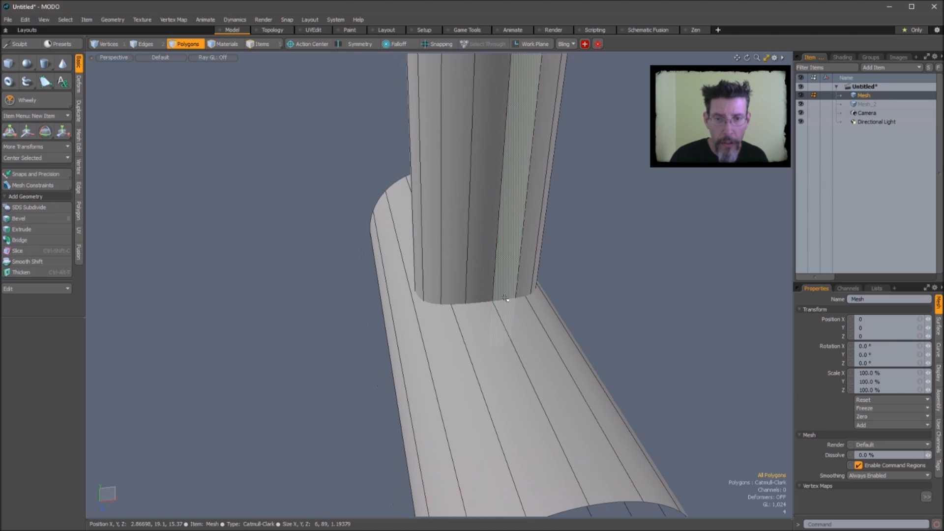
{"action": "left_click", "coordinate": [144, 44]}
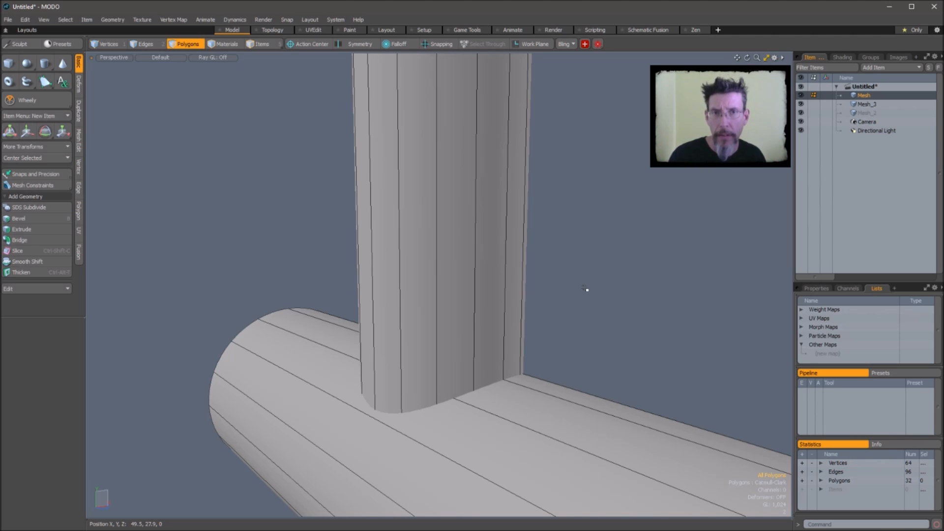
Activate the new band mesh layer and enter Vertices mode to shape it at the cylinder base.
{"action": "left_click", "coordinate": [454, 233]}
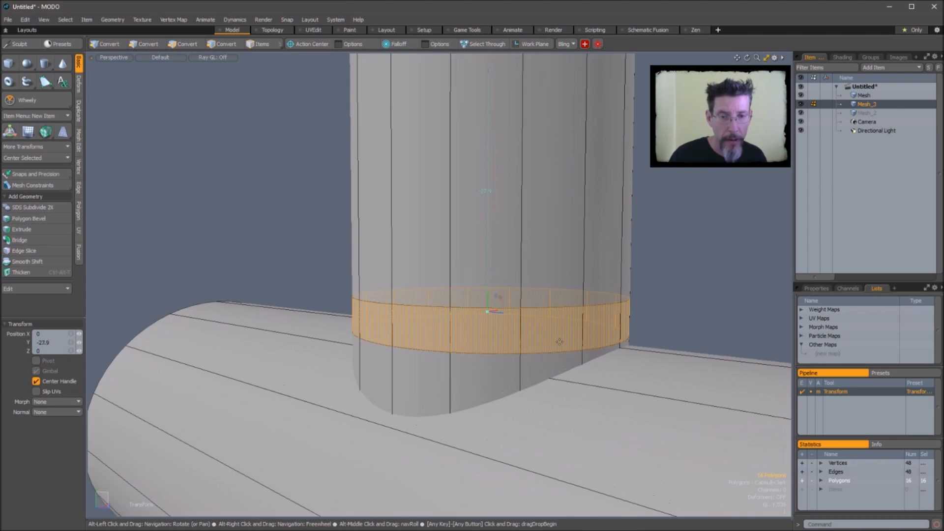
{"action": "left_click", "coordinate": [141, 57]}
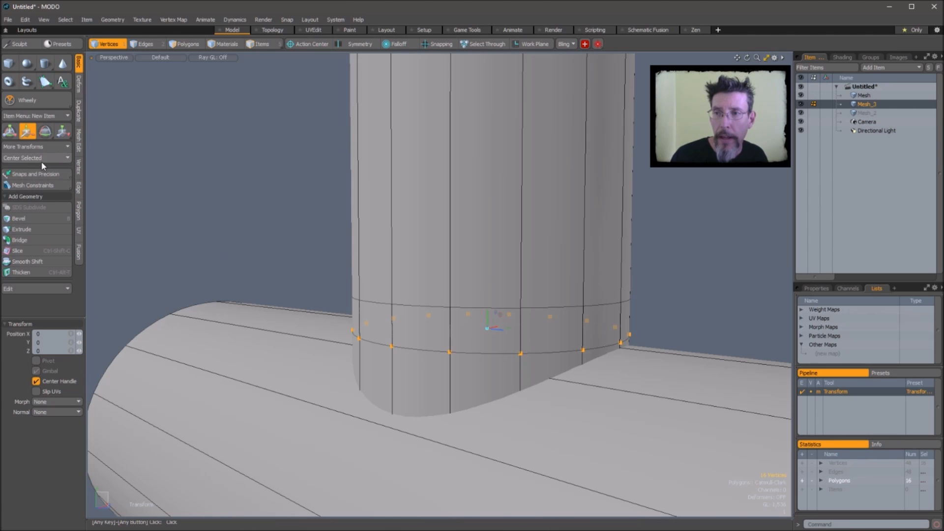
Set Mesh Constraint mode to Background so the skirt's lower edge conforms to the horizontal cylinder.
{"action": "left_click", "coordinate": [27, 185]}
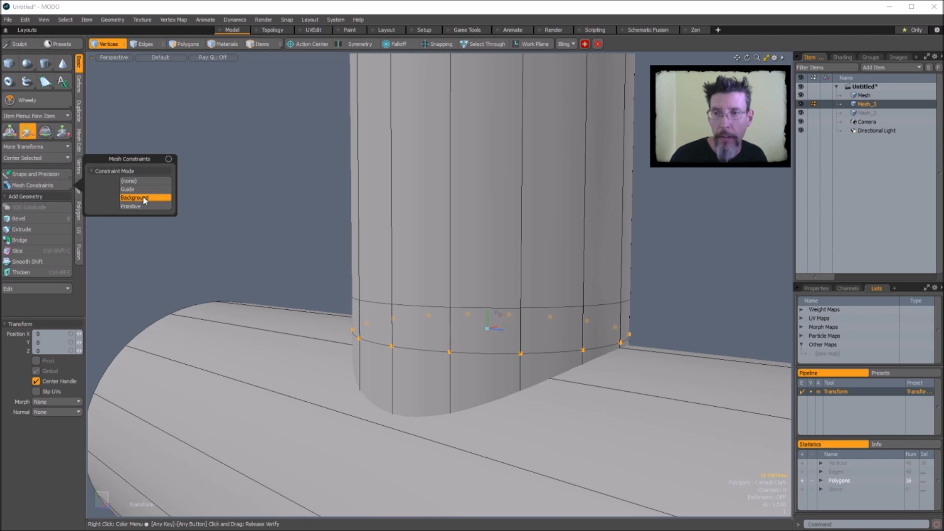
{"action": "left_click", "coordinate": [143, 196]}
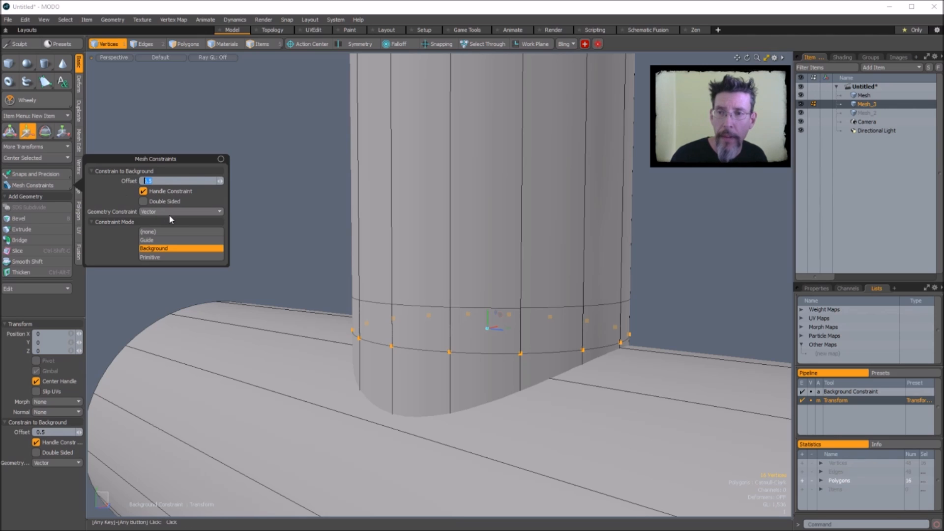
{"action": "mouse_move", "coordinate": [429, 315]}
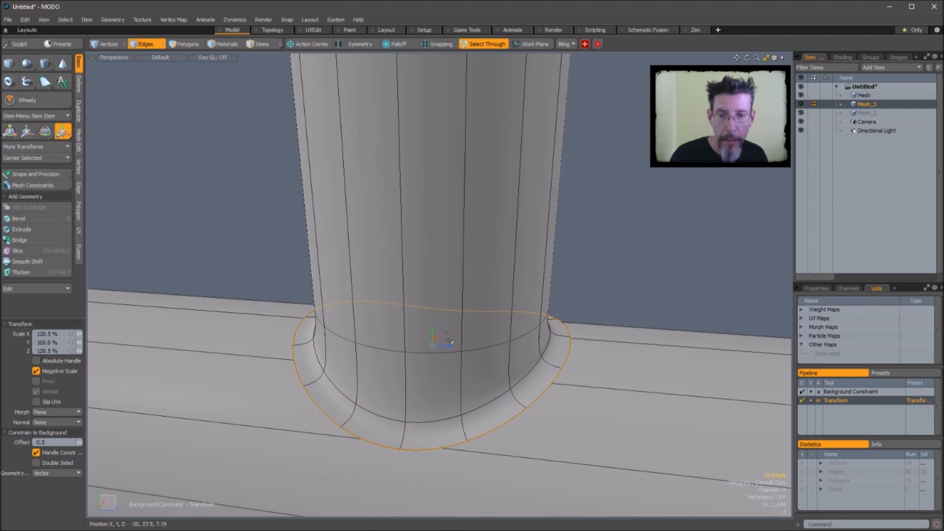
Refine the skirt vertices under the background constraint into a smooth fillet between the cylinders.
{"action": "left_click", "coordinate": [107, 45]}
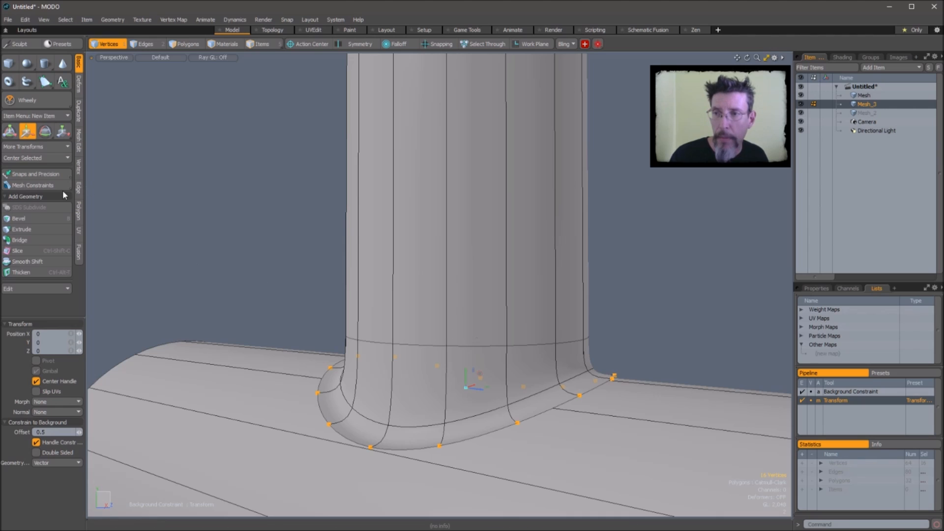
{"action": "left_click", "coordinate": [27, 185]}
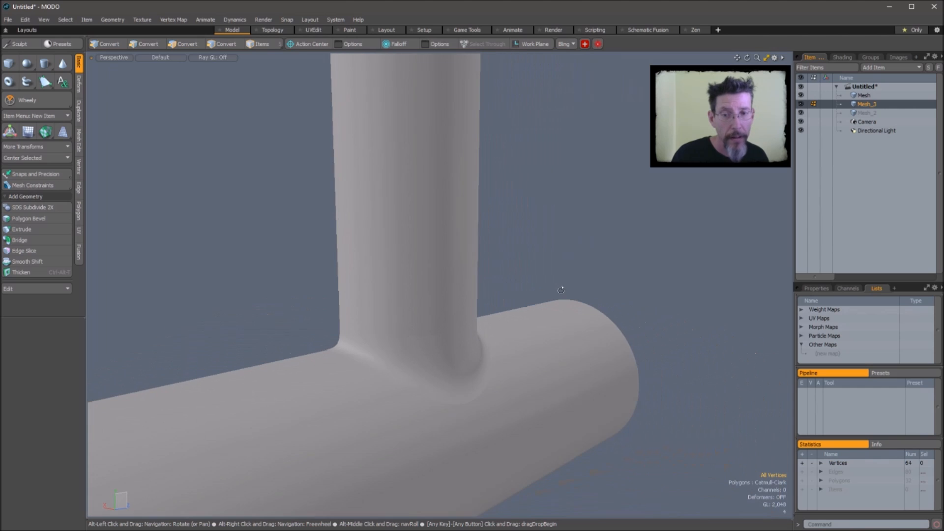
{"action": "left_click_drag", "start_coordinate": [561, 289], "coordinate": [427, 296]}
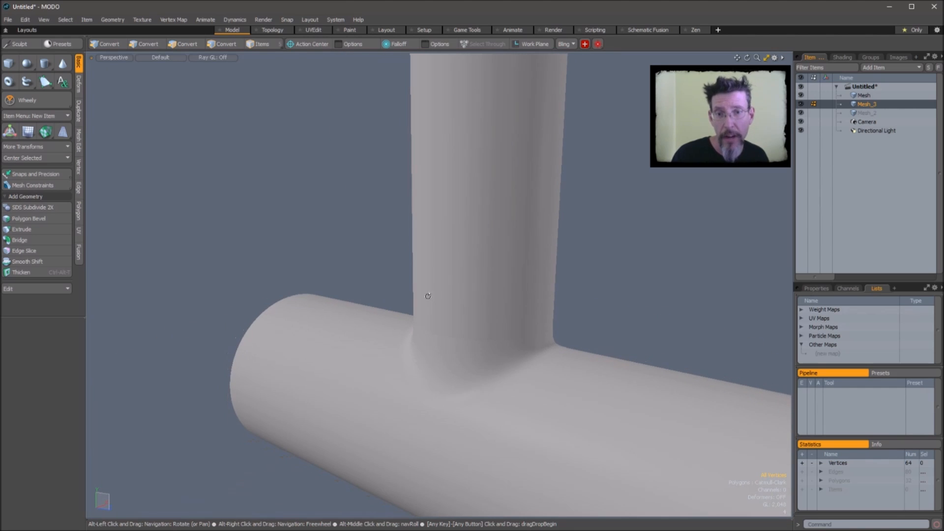
{"action": "left_click_drag", "start_coordinate": [427, 296], "coordinate": [565, 300]}
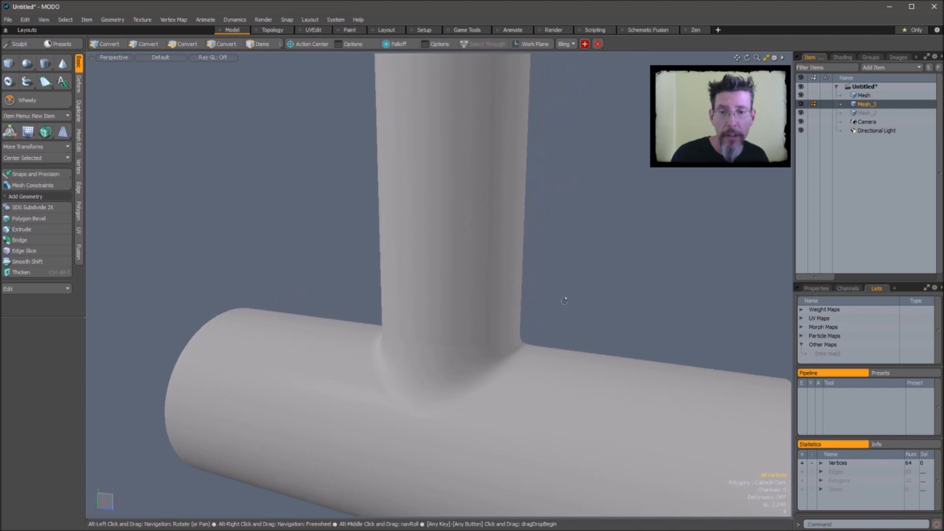